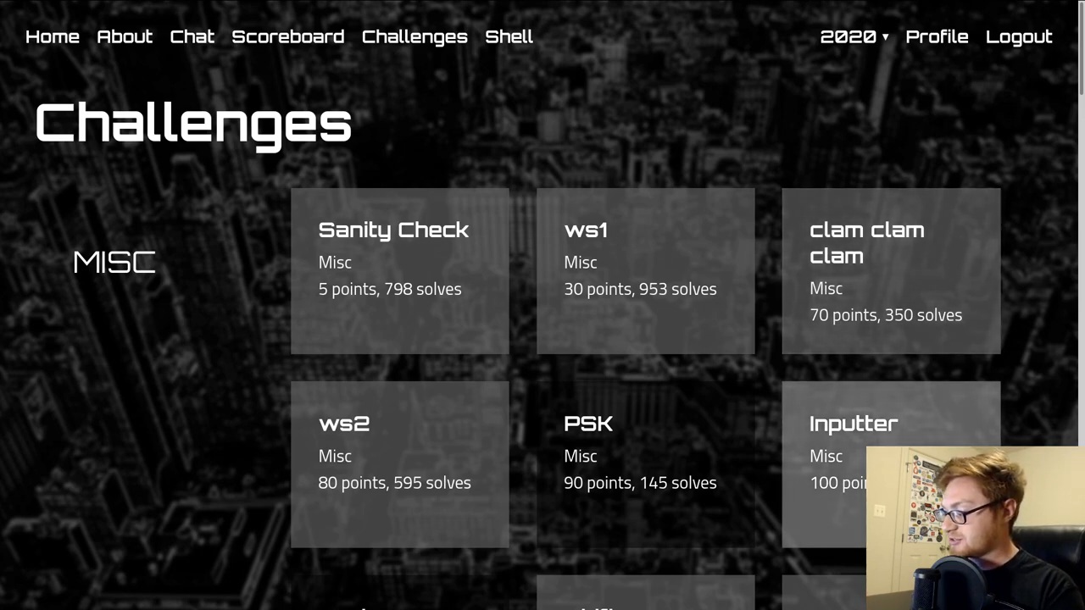
mouse_move(891, 318)
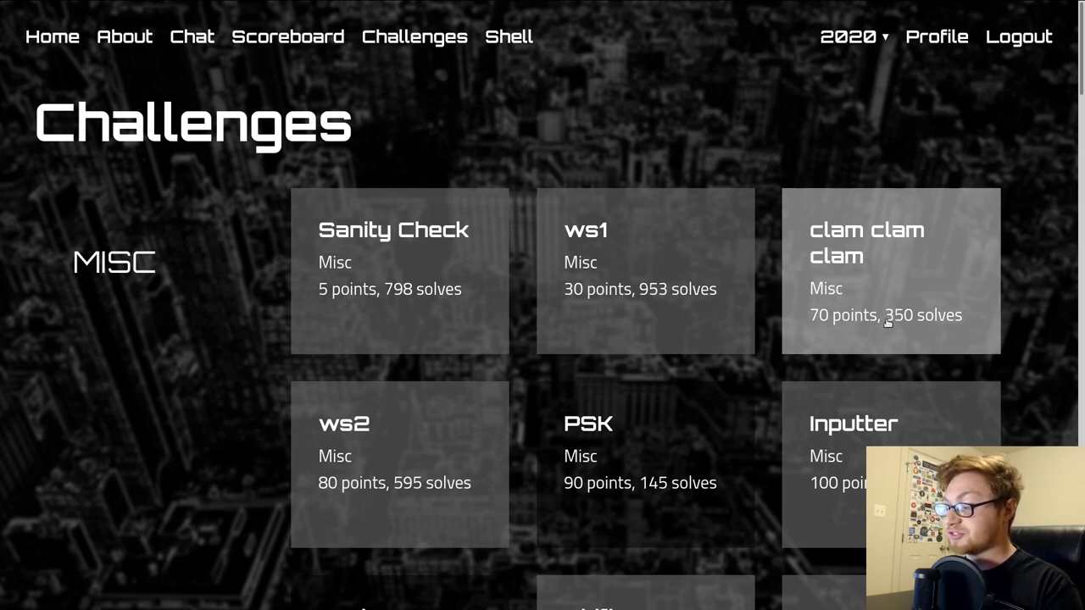
mouse_move(888, 323)
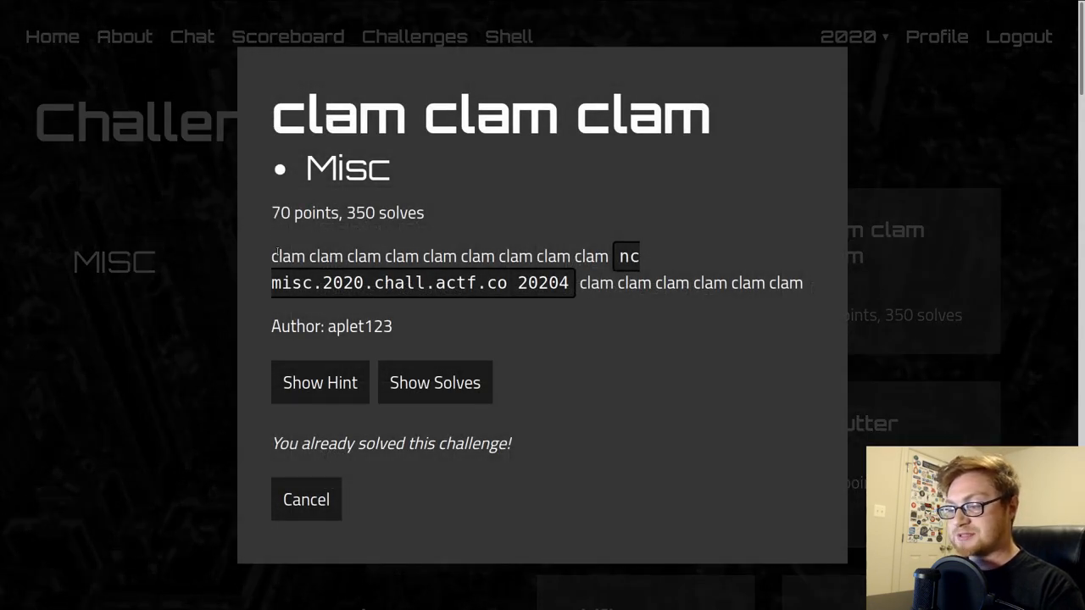
- Open the clam clam clam challenge and reveal its carriage-return (U+000D) hint
drag(271, 256, 492, 256)
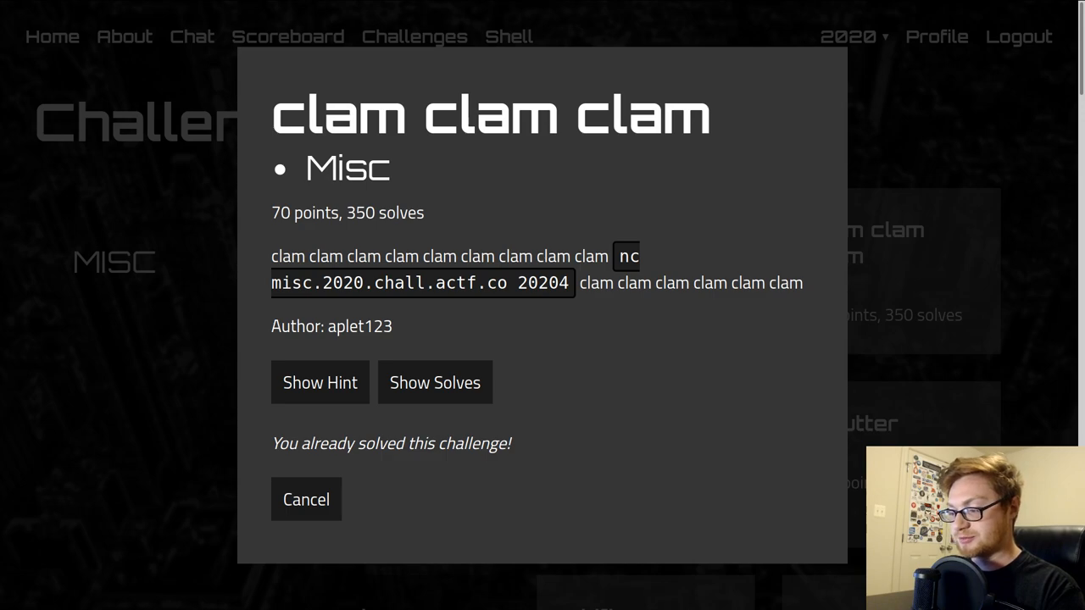
click(320, 382)
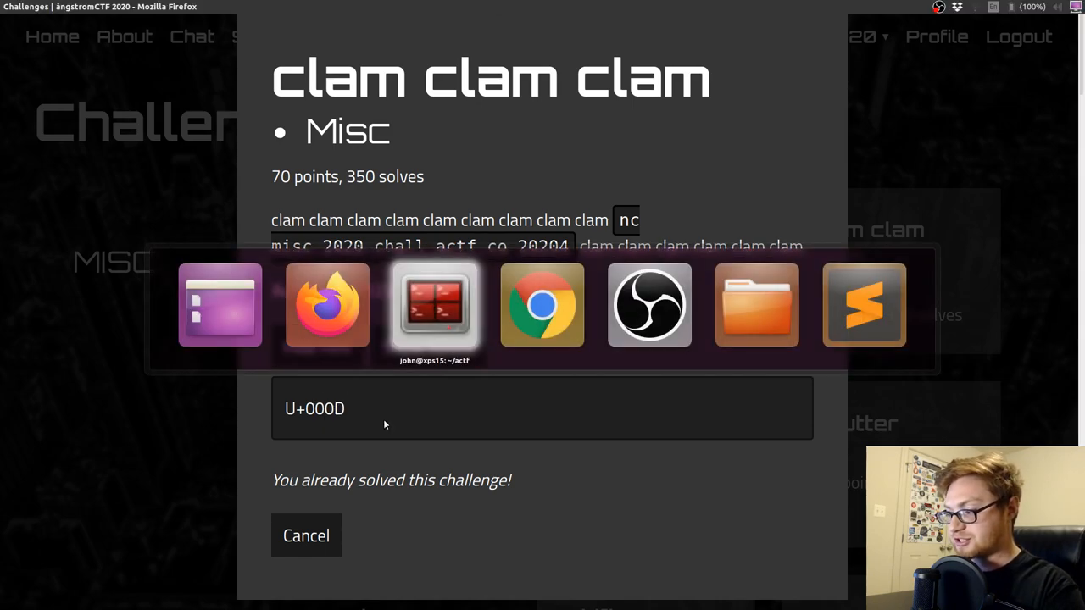
- Create the clam_clam_clam folder in the terminal
click(434, 306)
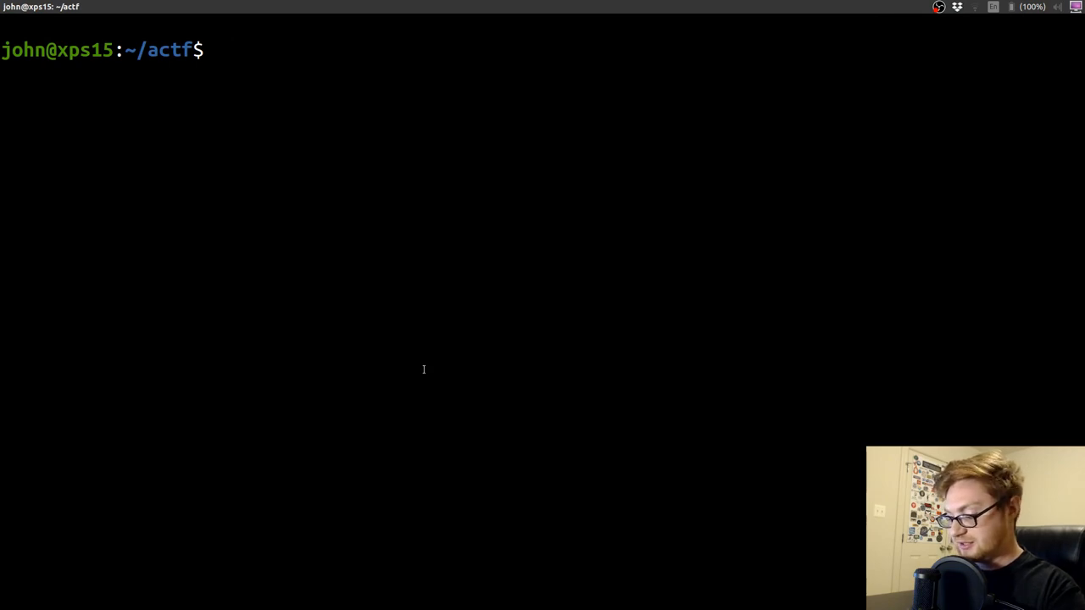
text(mkdir clam+)
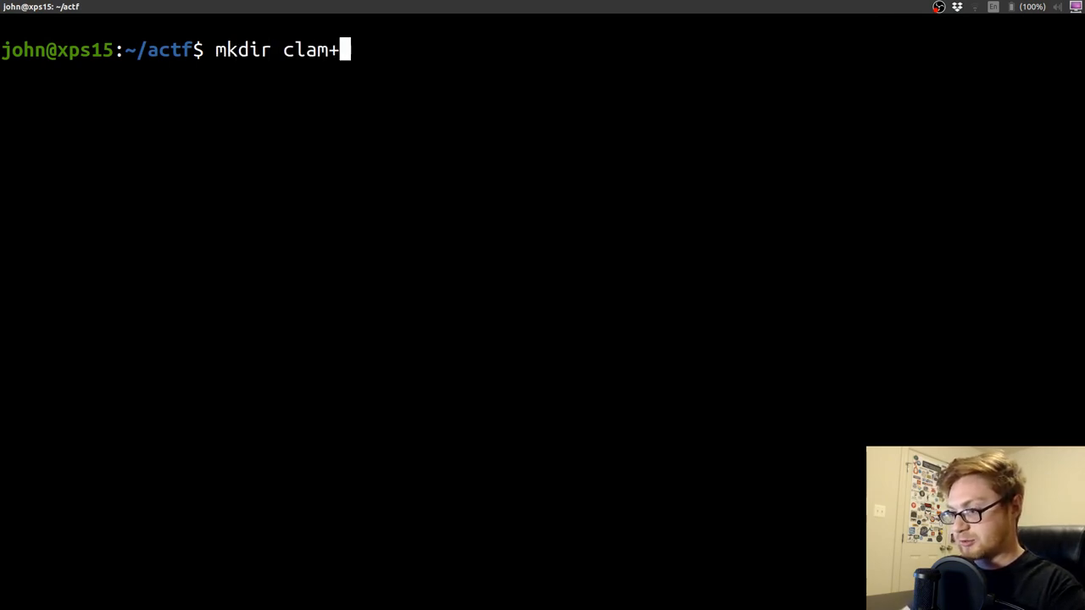
text(_clam_clam)
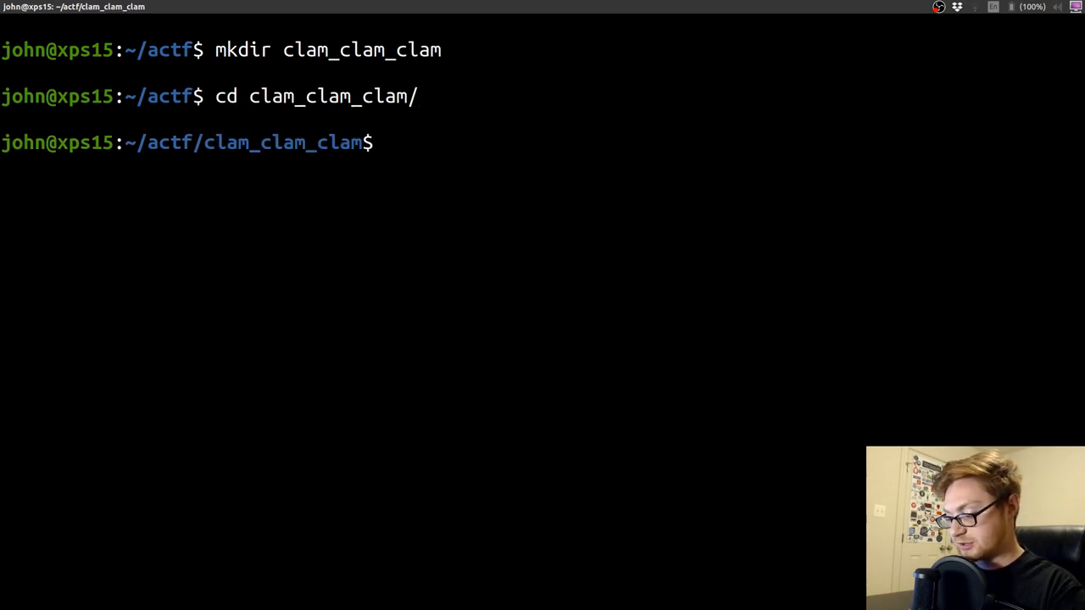
- Write connect.sh with a #!/bin/bash header and the nc command, then run it
text(nano connect.sh)
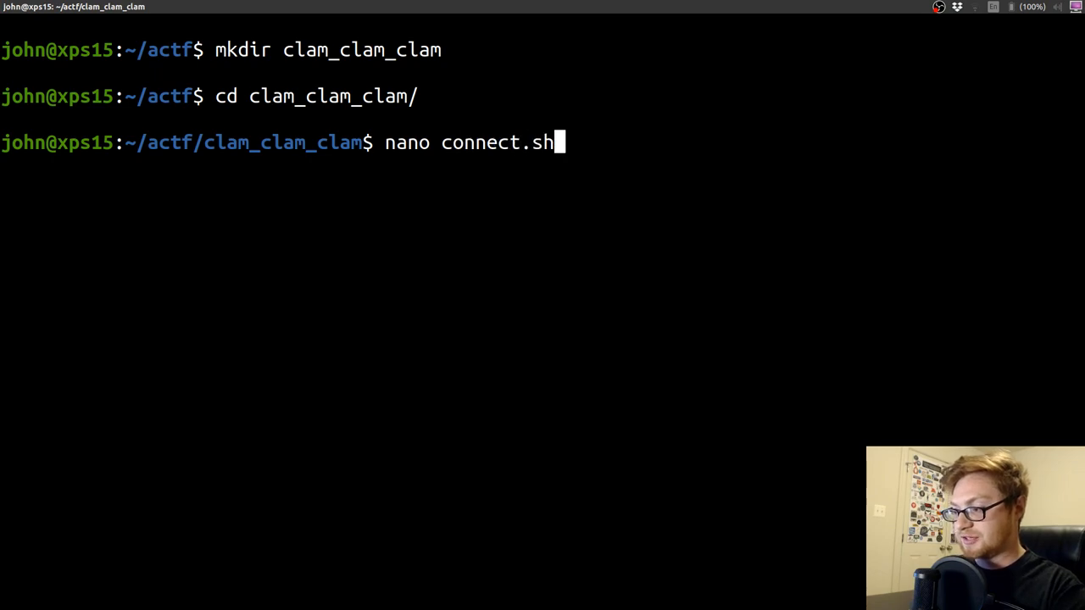
text(#!/bi)
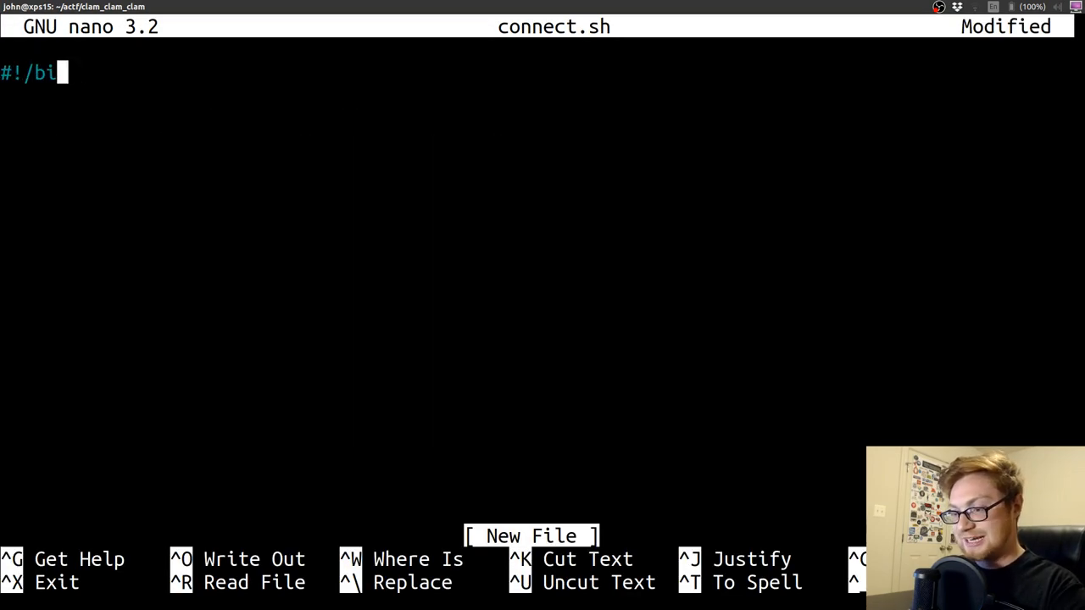
text(n/bash)
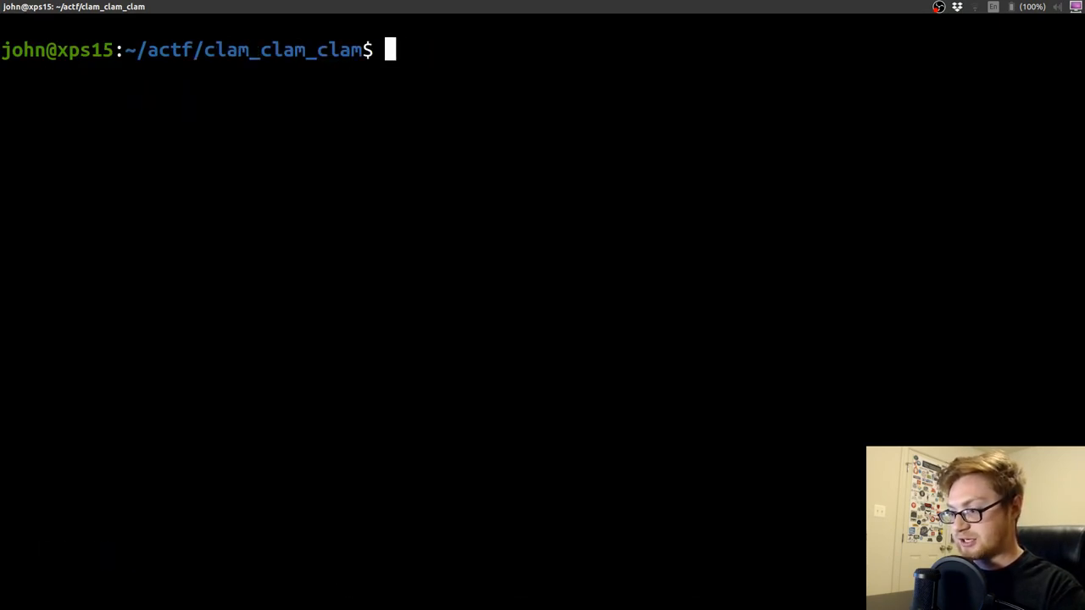
text(./connect.sh)
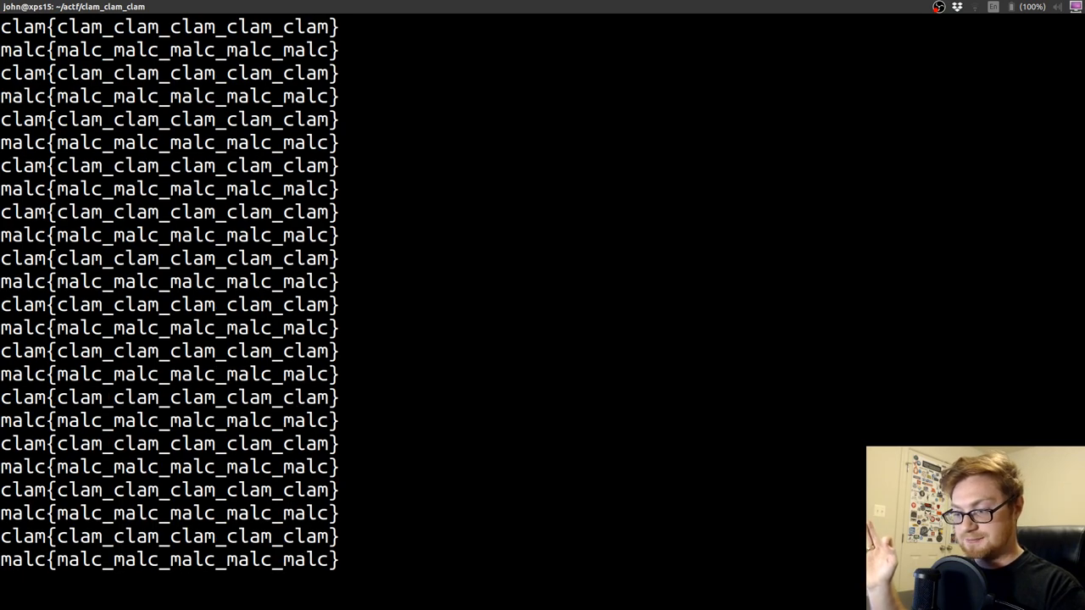
- Watch the clam{...} and malc{...} flood, then interrupt it with Ctrl+C
scroll(down, 3)
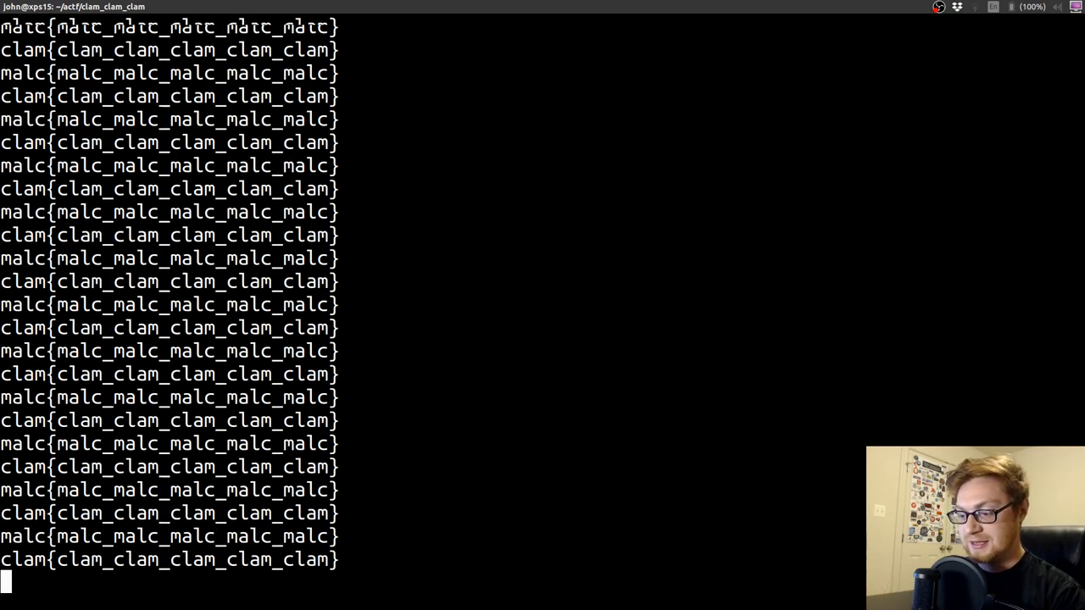
key(ctrl+c)
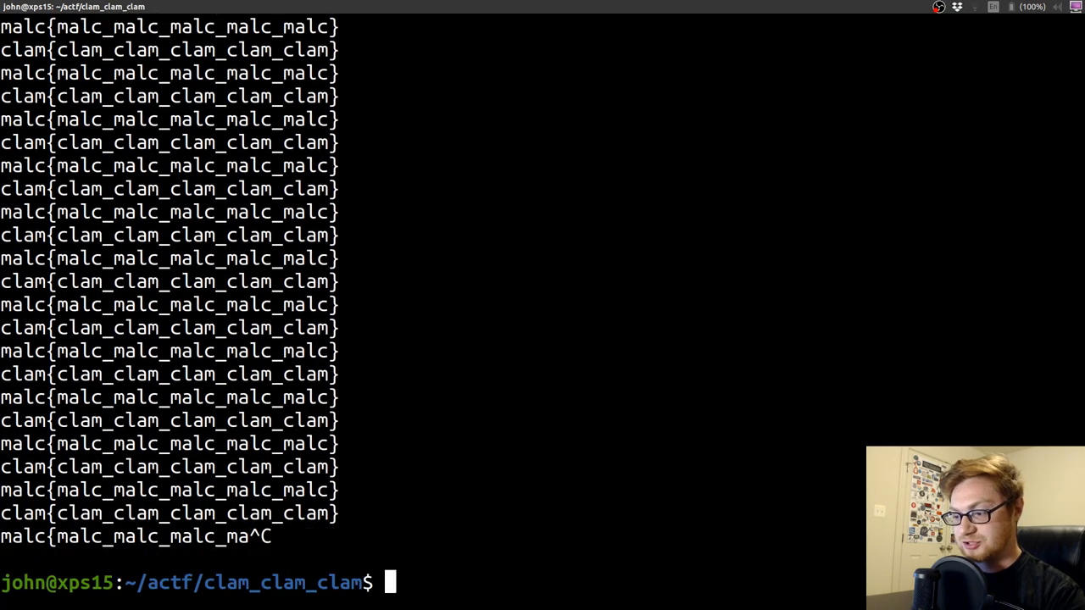
- Try grep -i actf on connect.sh output, then redirect it to data_log.txt instead
text(./connect.sh  | grep -)
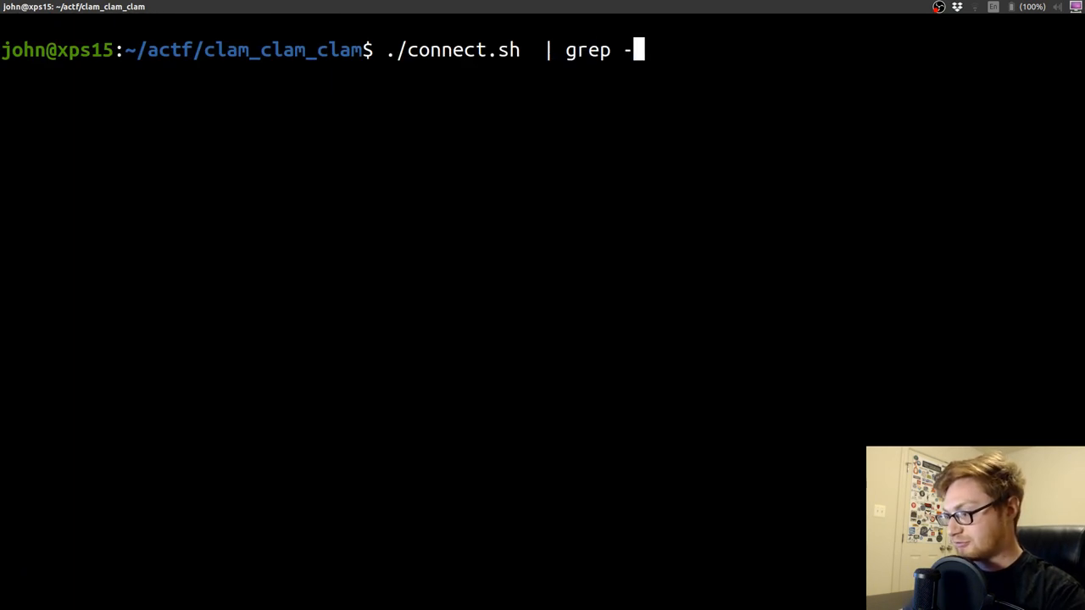
text(i actf)
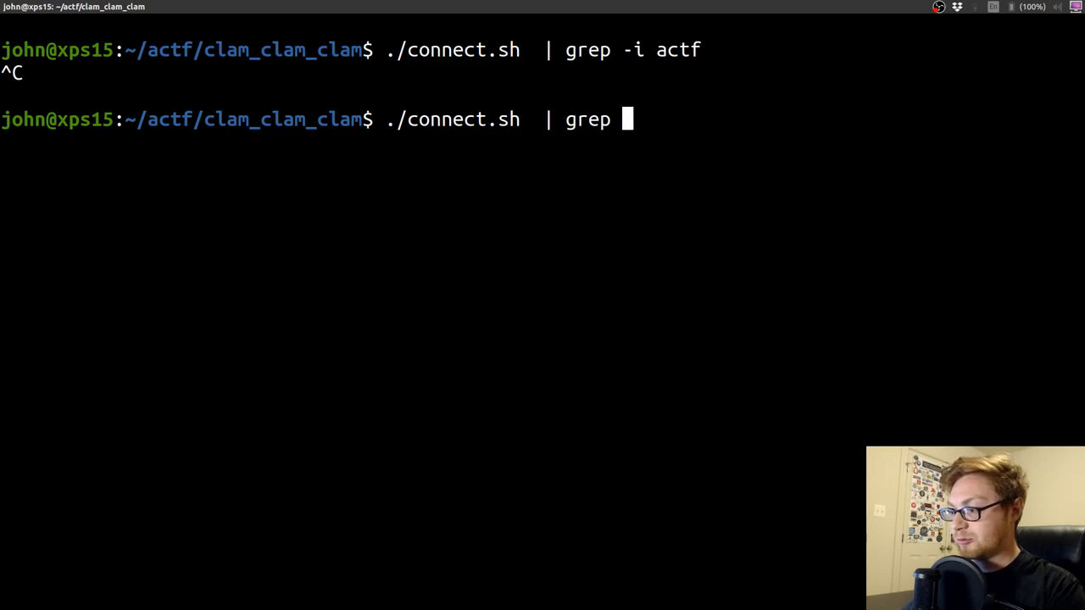
key(BackSpace)
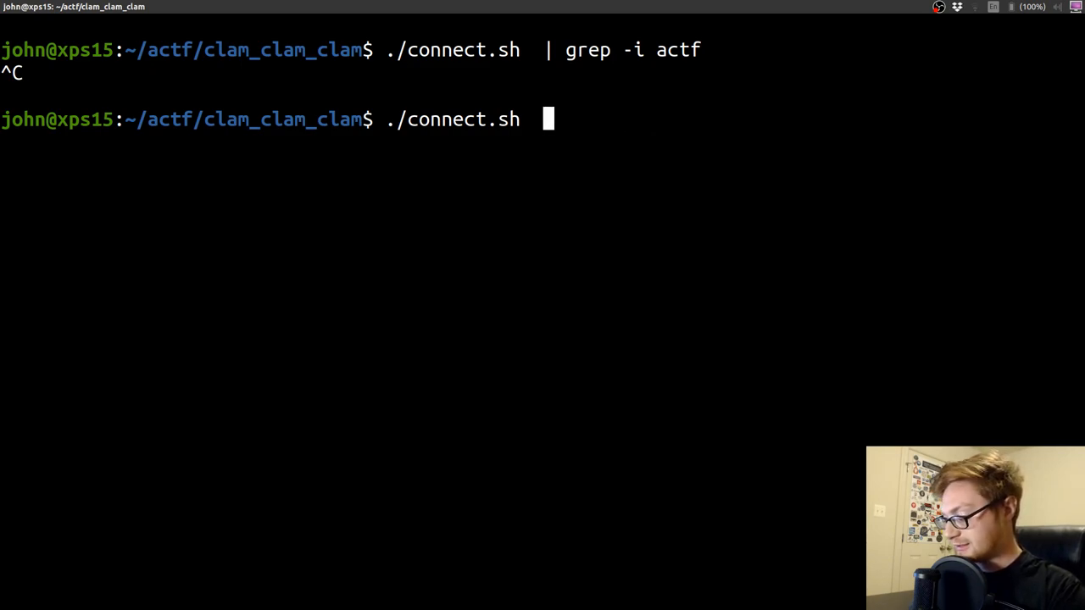
text(> data_log.tt)
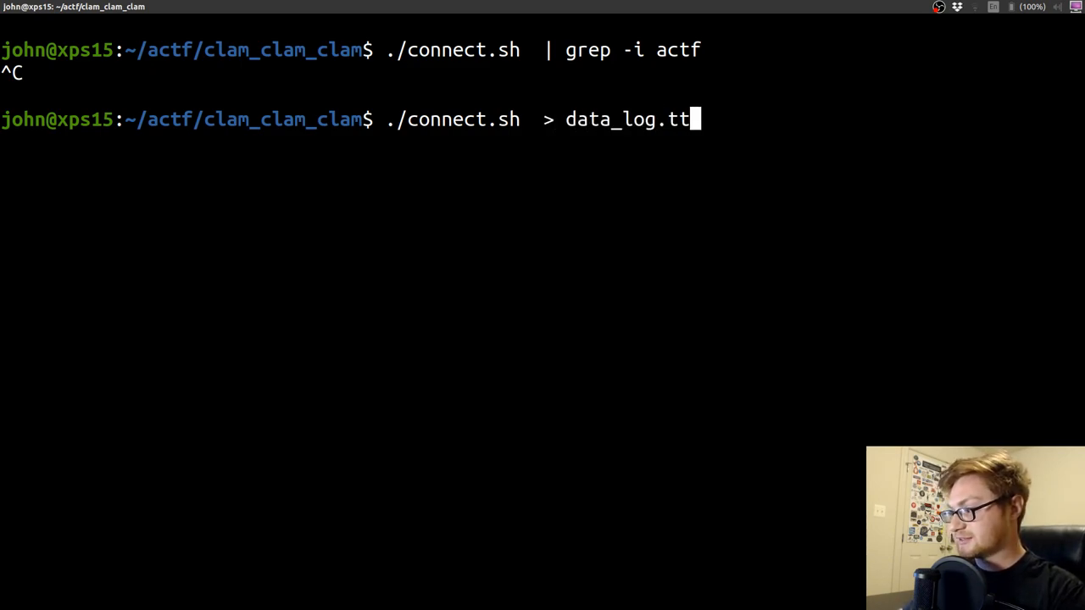
text(x)
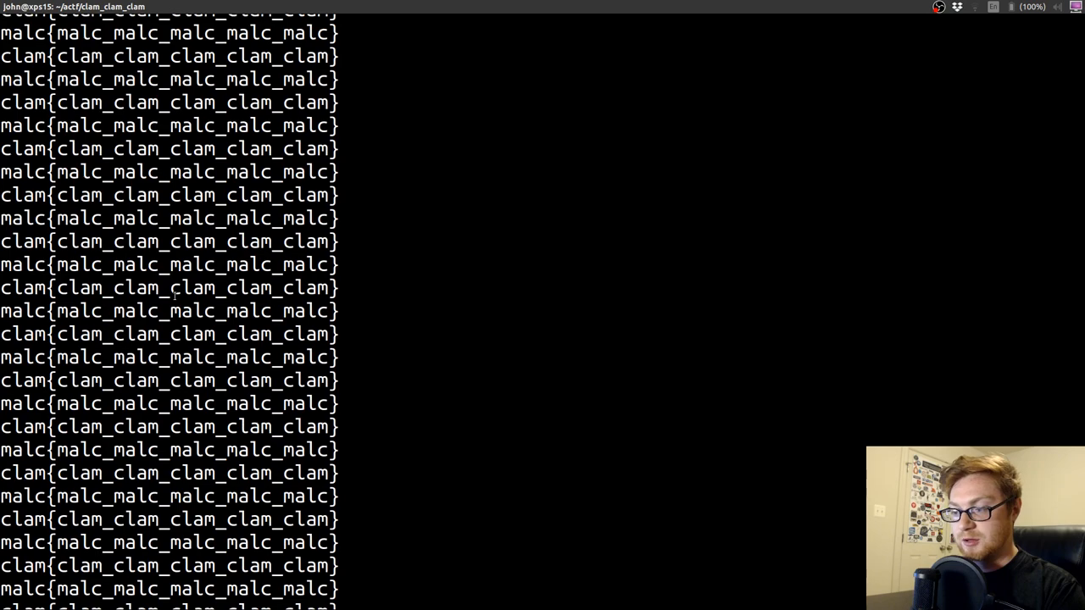
scroll(down, 3)
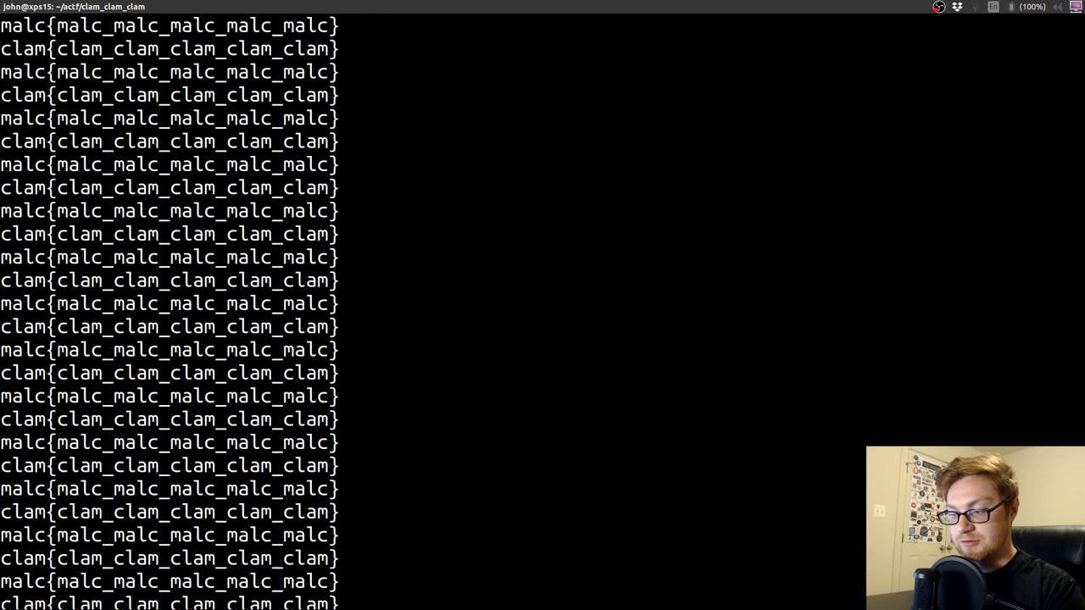
scroll(down, 3)
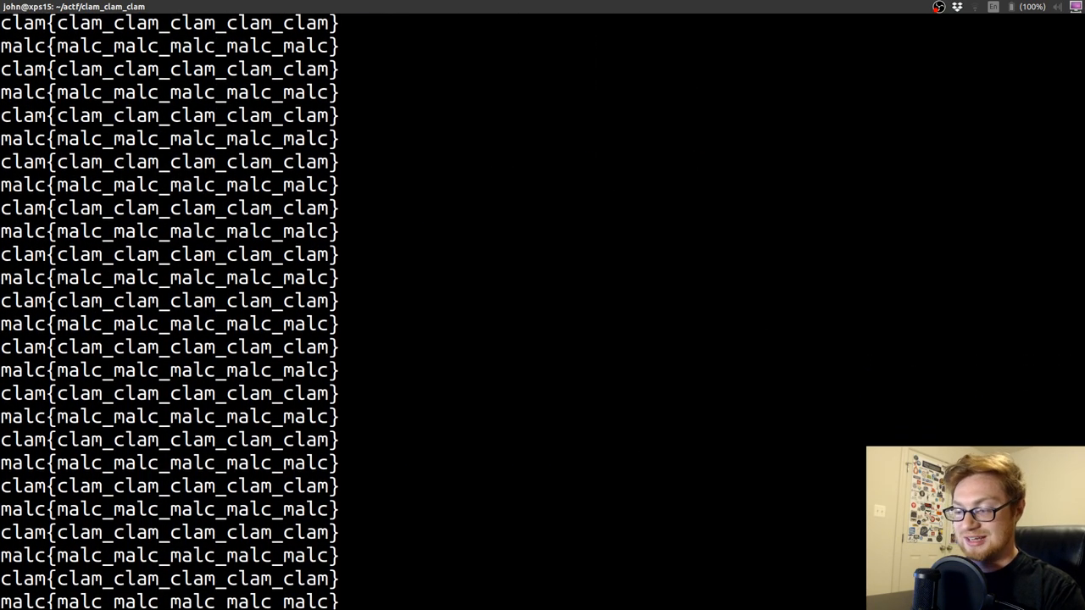
scroll(down, 3)
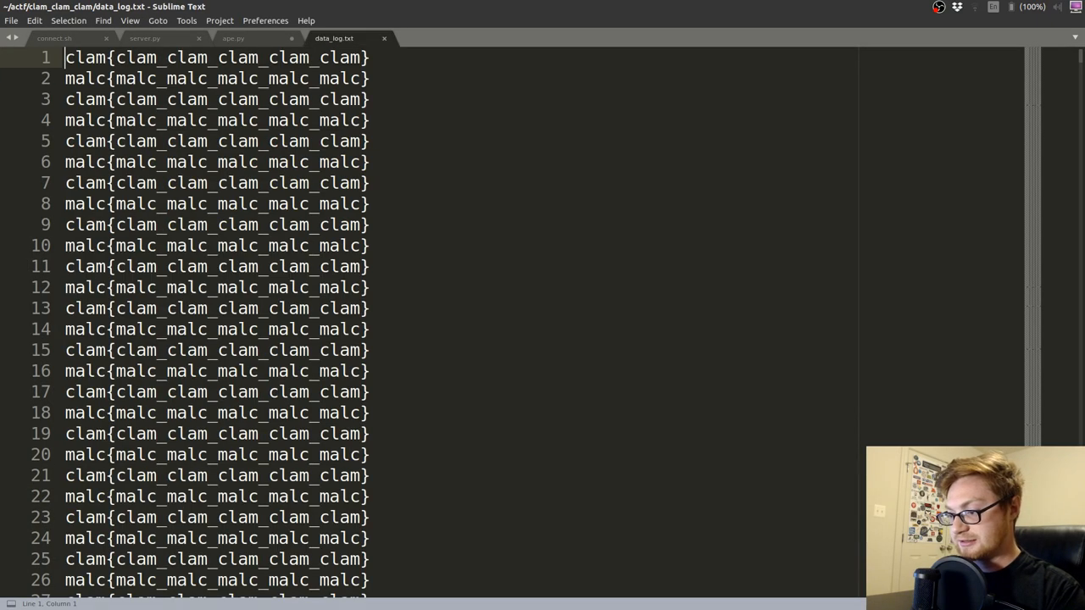
- Scroll data_log.txt down to line 52: type "clamclam" for salvation
scroll(down, 3)
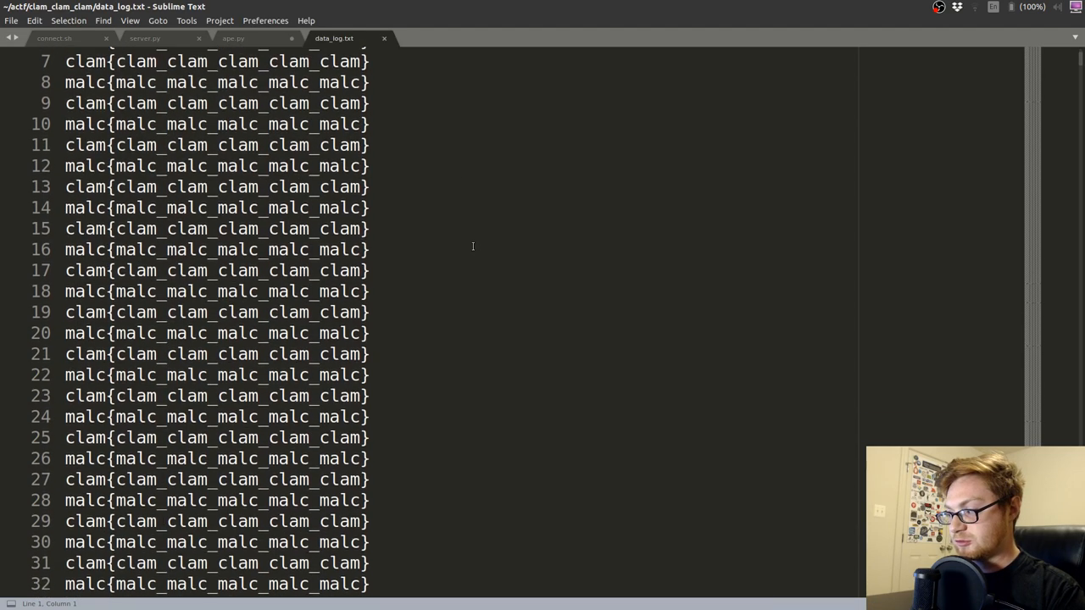
scroll(down, 3)
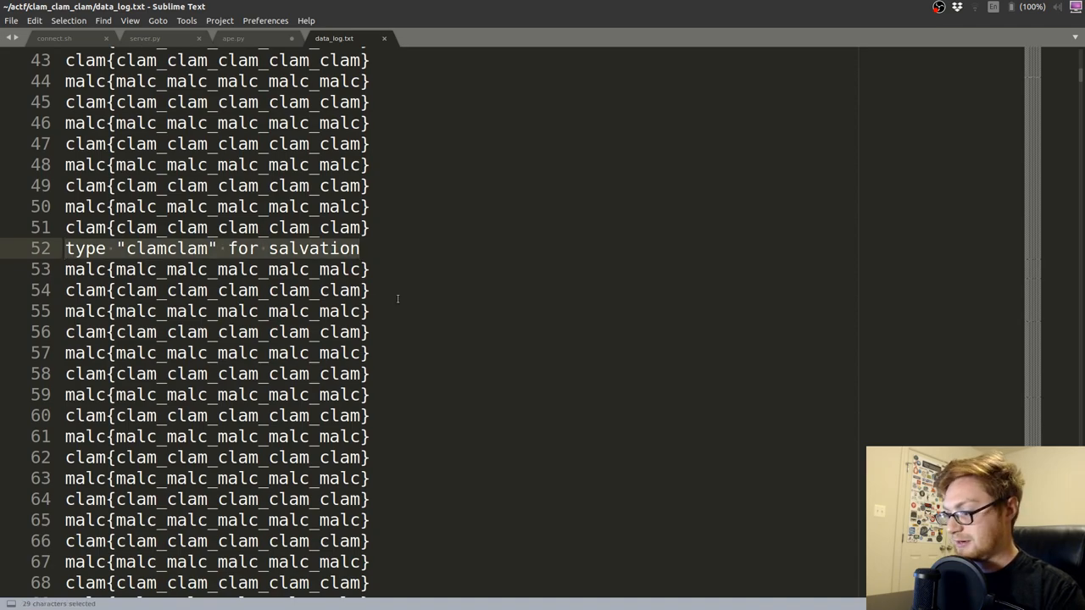
scroll(down, 3)
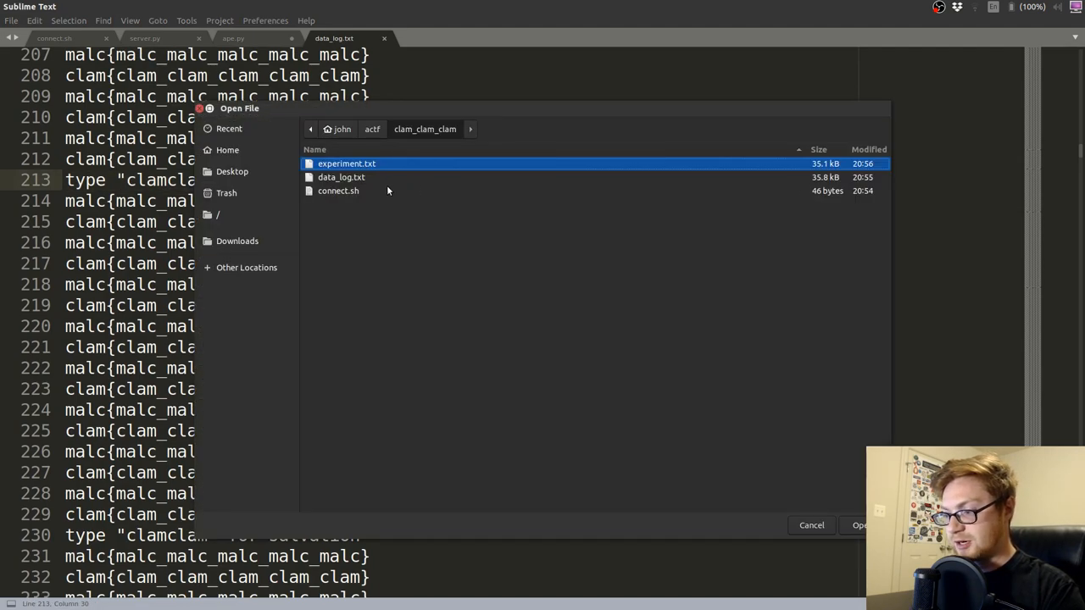
- Close the Sublime Text window and go back to the terminal
double_click(346, 163)
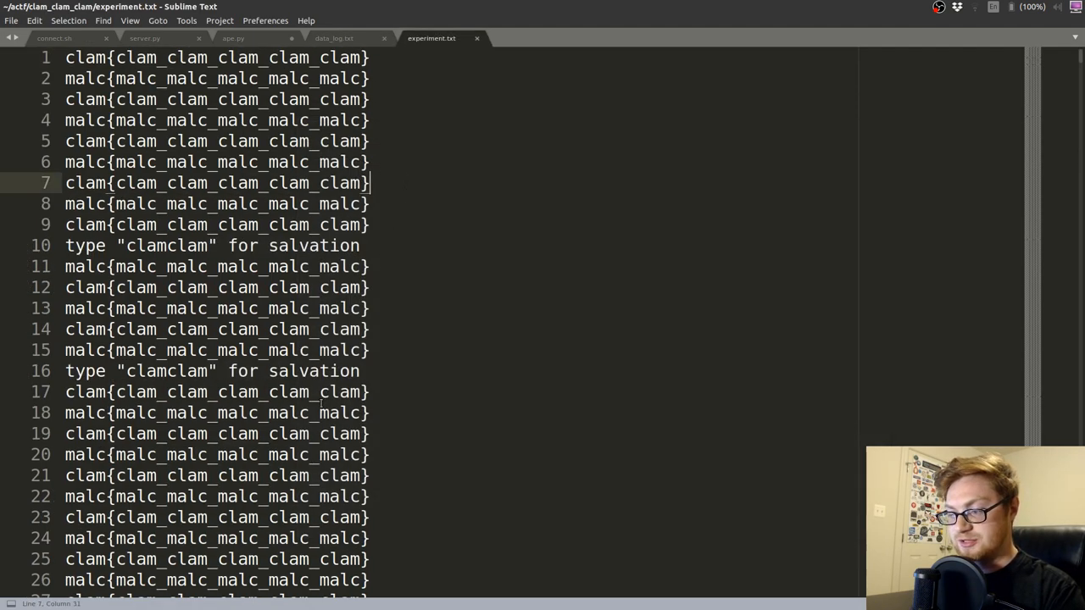
click(360, 245)
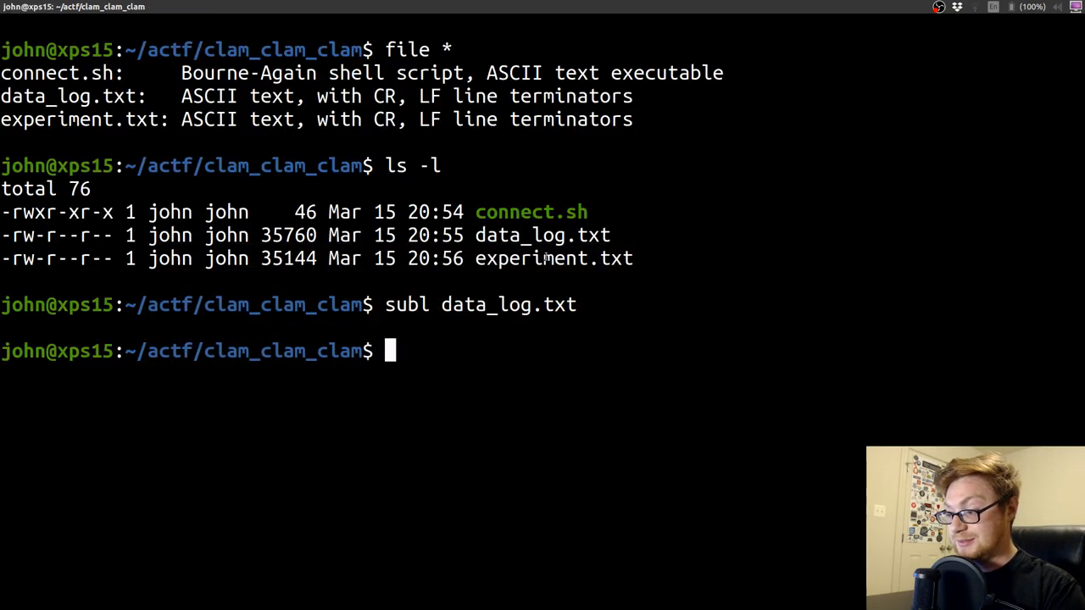
- Rerun ./connect.sh to reveal the actf flag, then view connect.sh's nc command
text(./connect.sh)
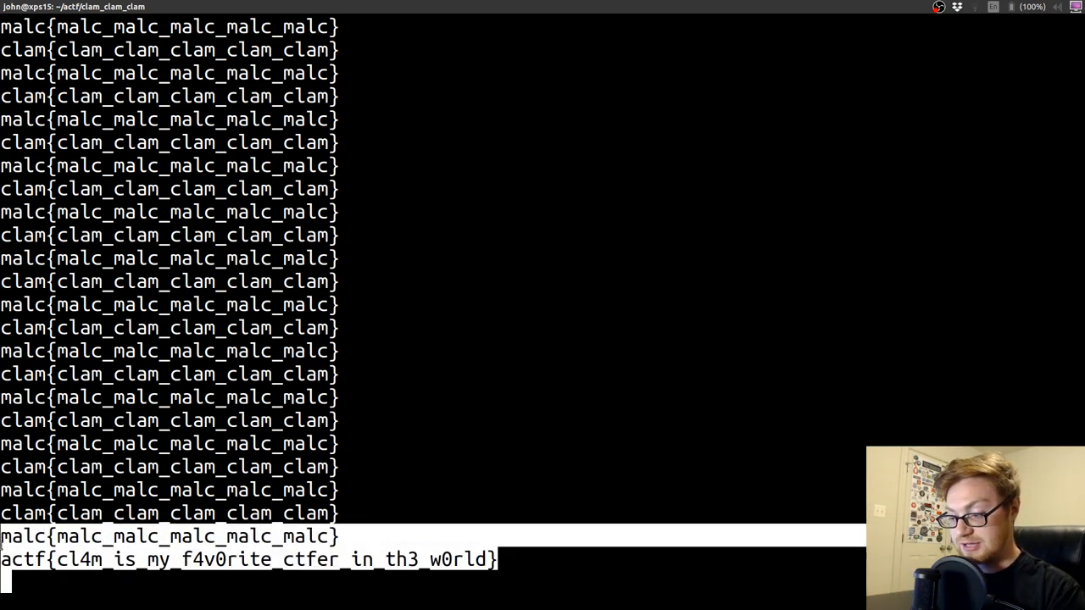
text(./connect.sh)
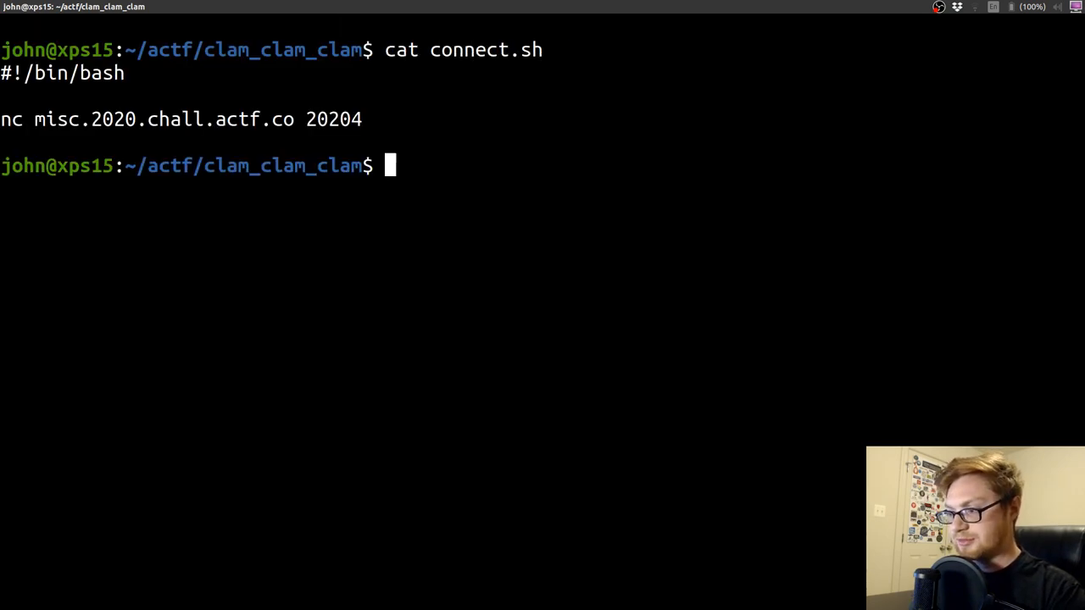
- Pipe "clamclam" into nc misc.2020.chall.actf.co 20204 and grep out only the actf{...} flag
drag(40, 118, 362, 119)
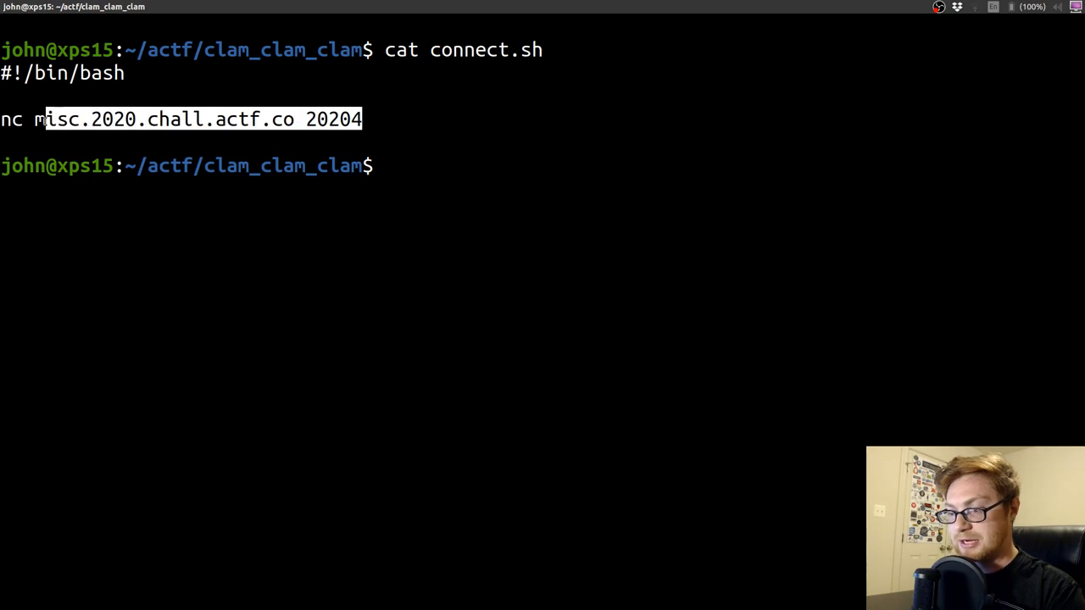
text(echo ")
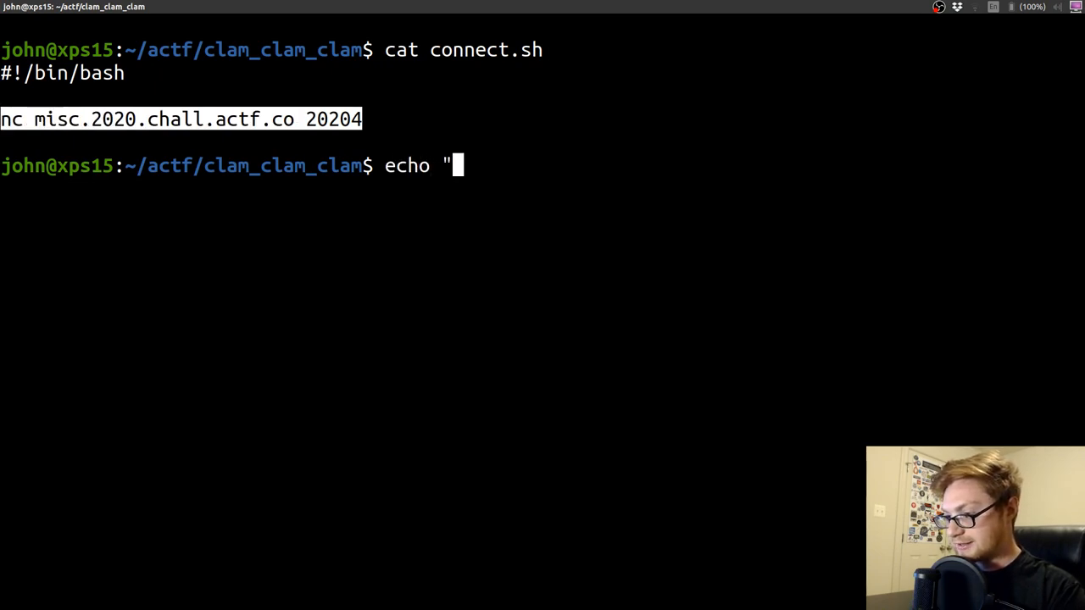
text(clamclam" | nc misc.2020.chall.actf.co 20204)
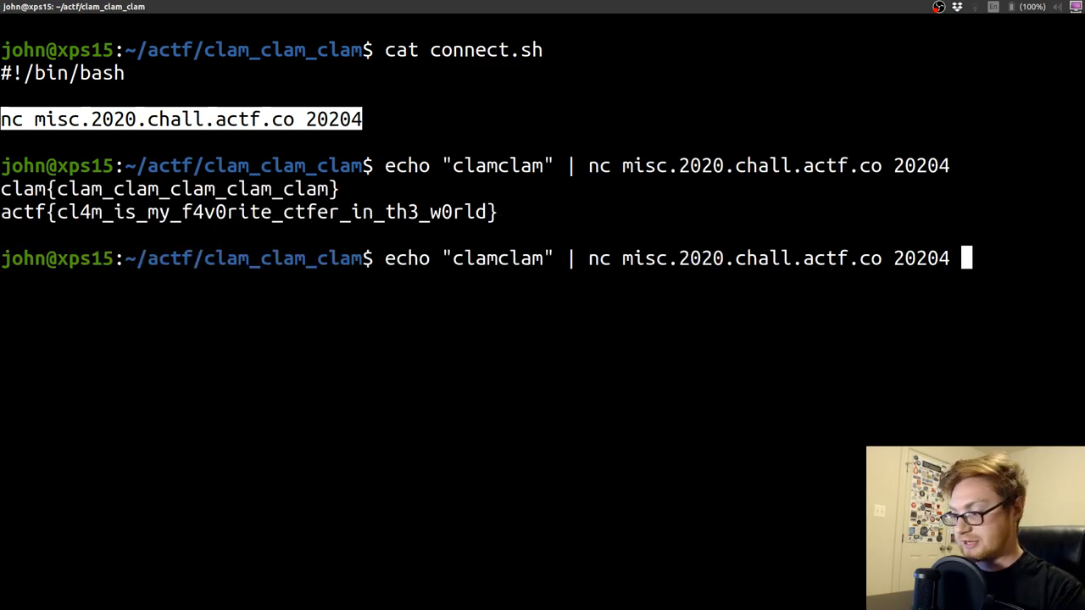
text(| grep -oE "actf{}")
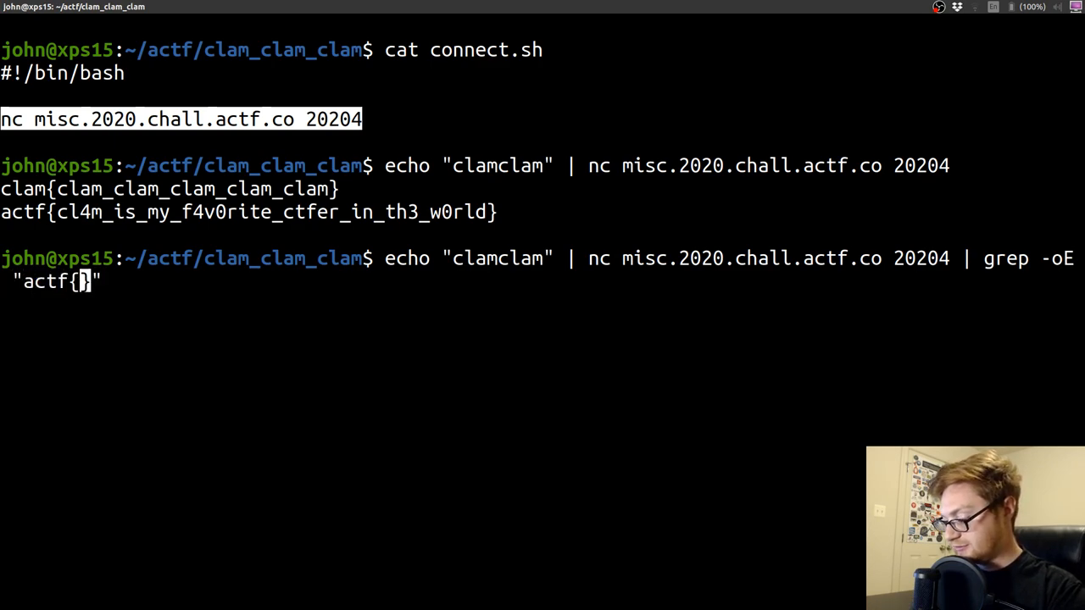
text(.*?)
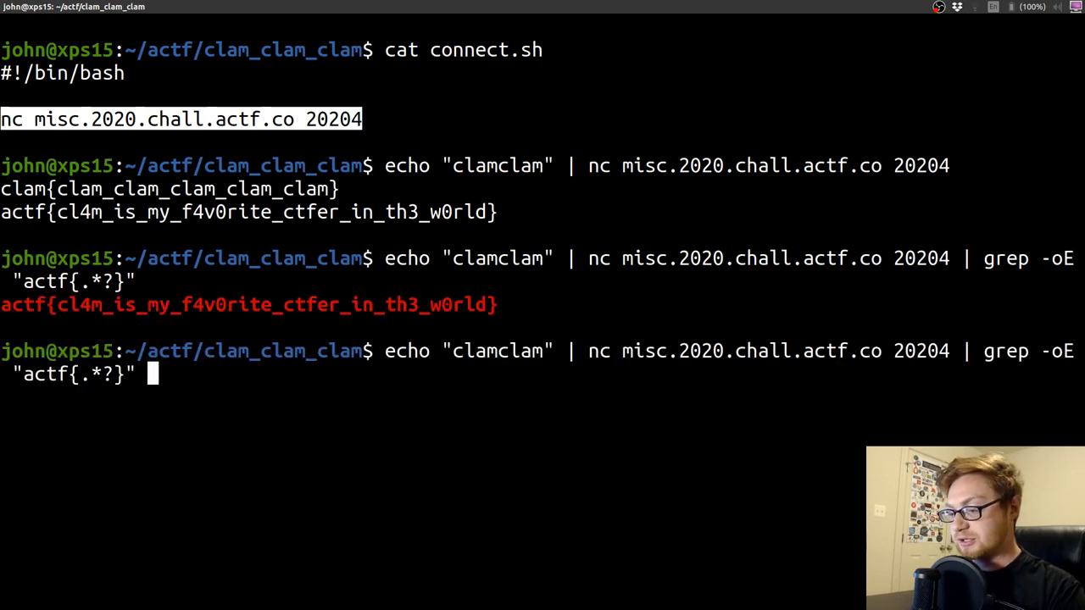
text(--color=nn)
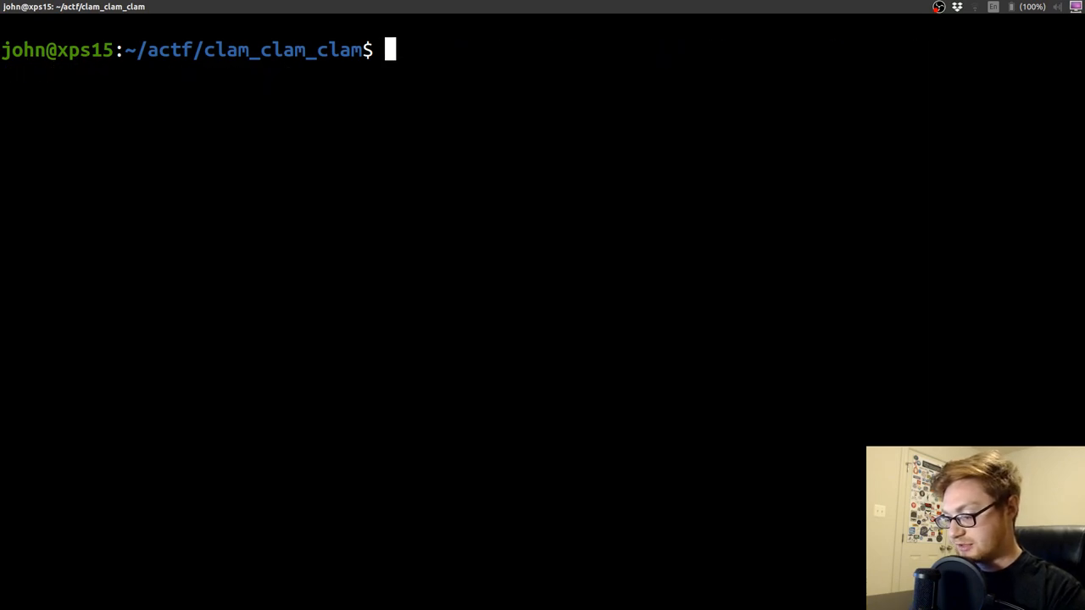
- Run save_flag, view get_flag.sh, and inspect the helper at /opt//save_flag
text(save_flag)
text(ls)
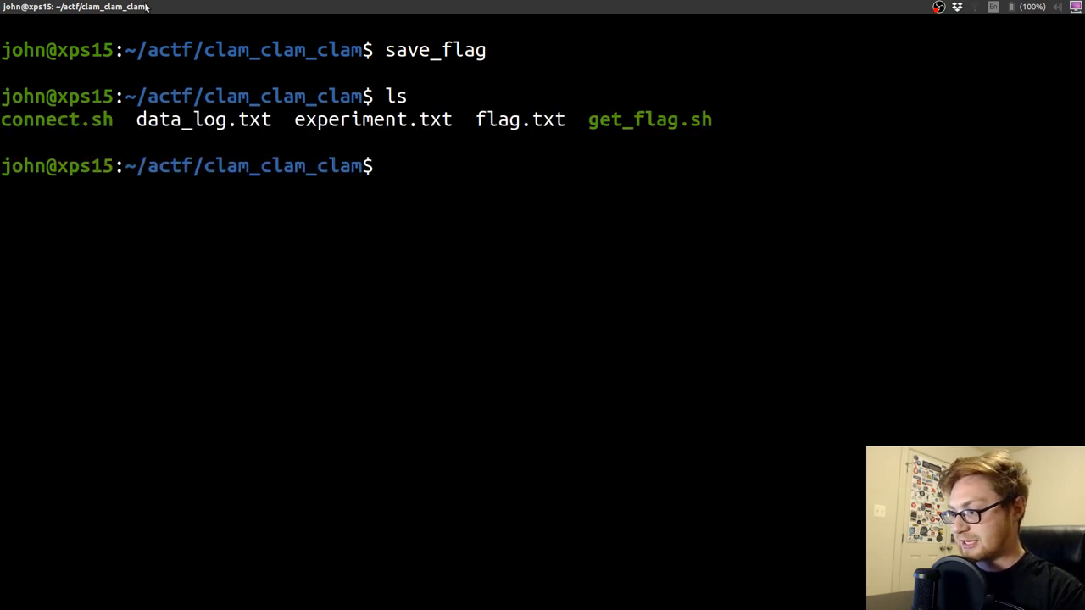
text(cat)
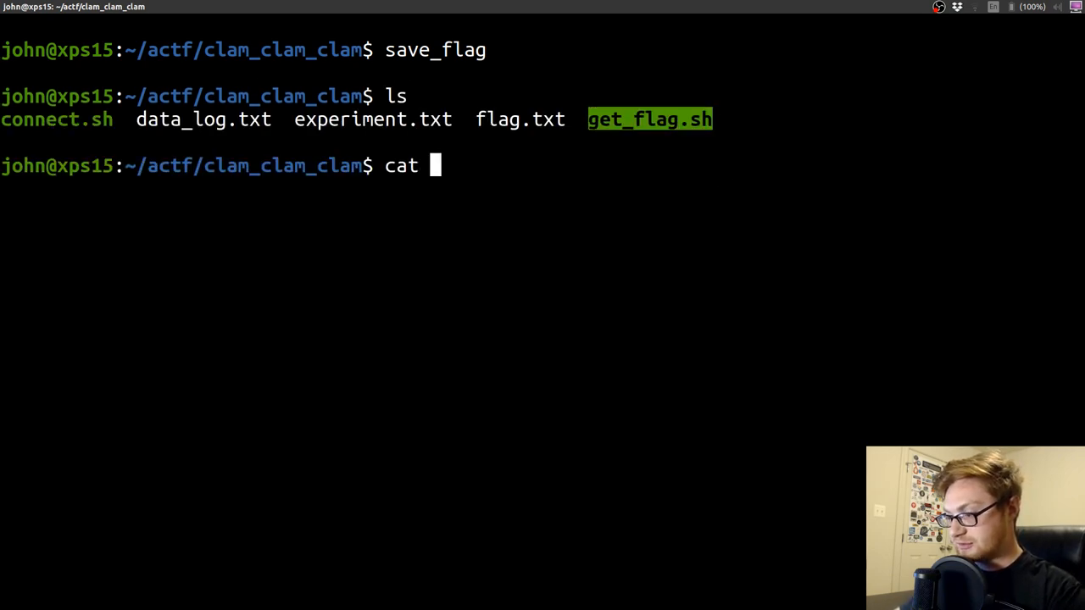
text(get_flag.sh)
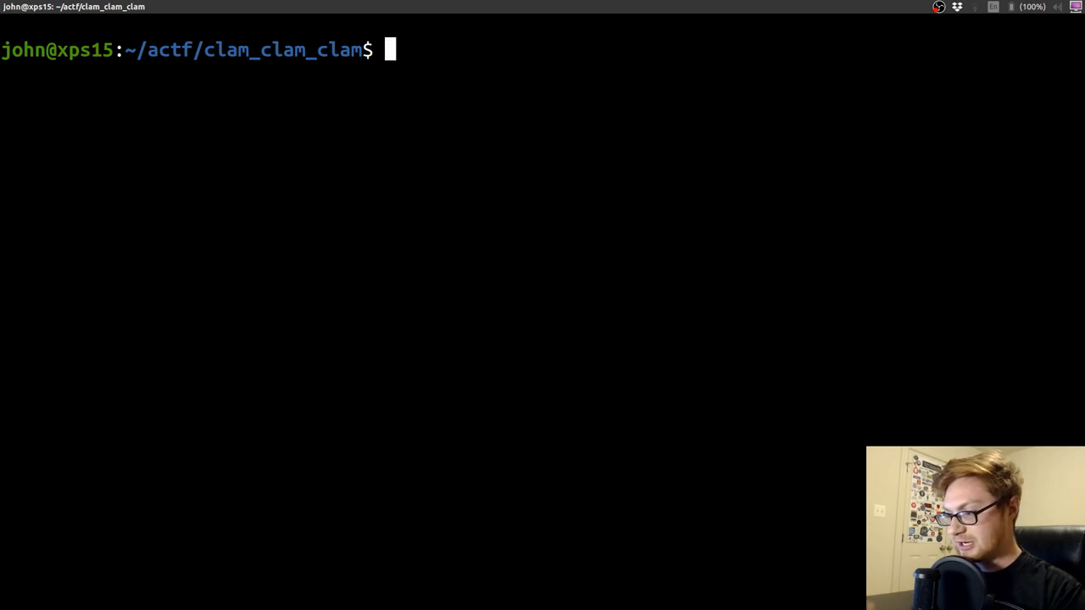
text(which save_flag)
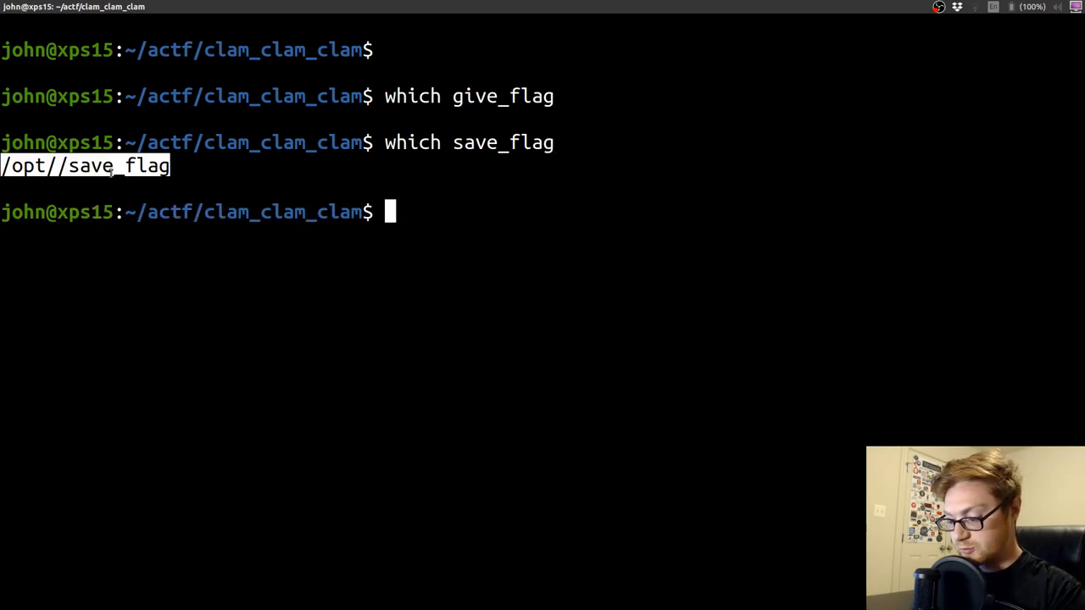
text(cat /opt//save_flag)
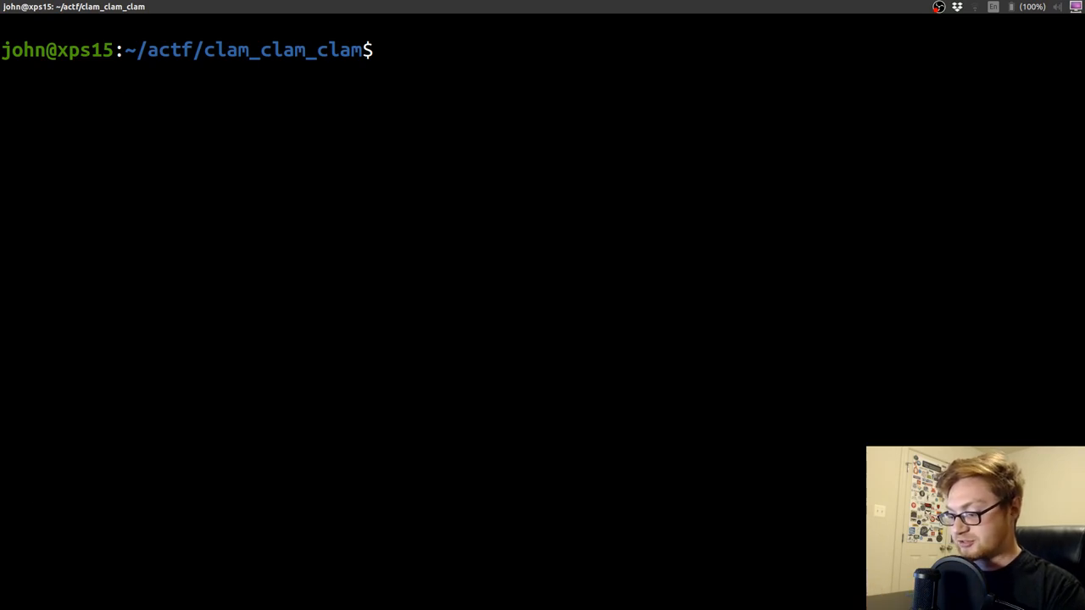
- Display flag.txt, run finish to rename the folder clam_clam_clam_COMPLETE, and list ~/actf
text(cat)
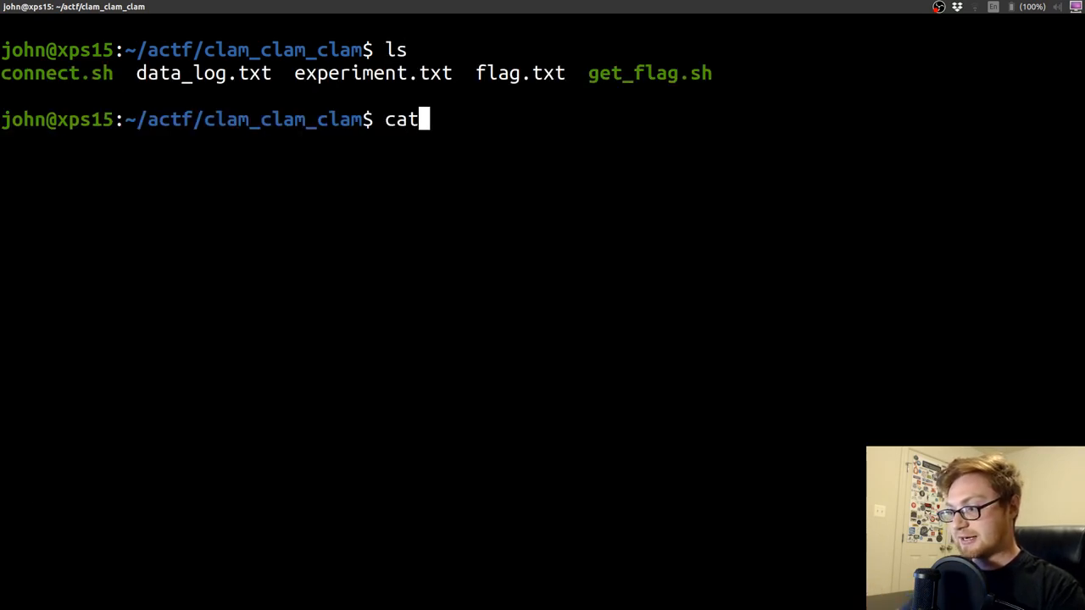
text(flag.txt)
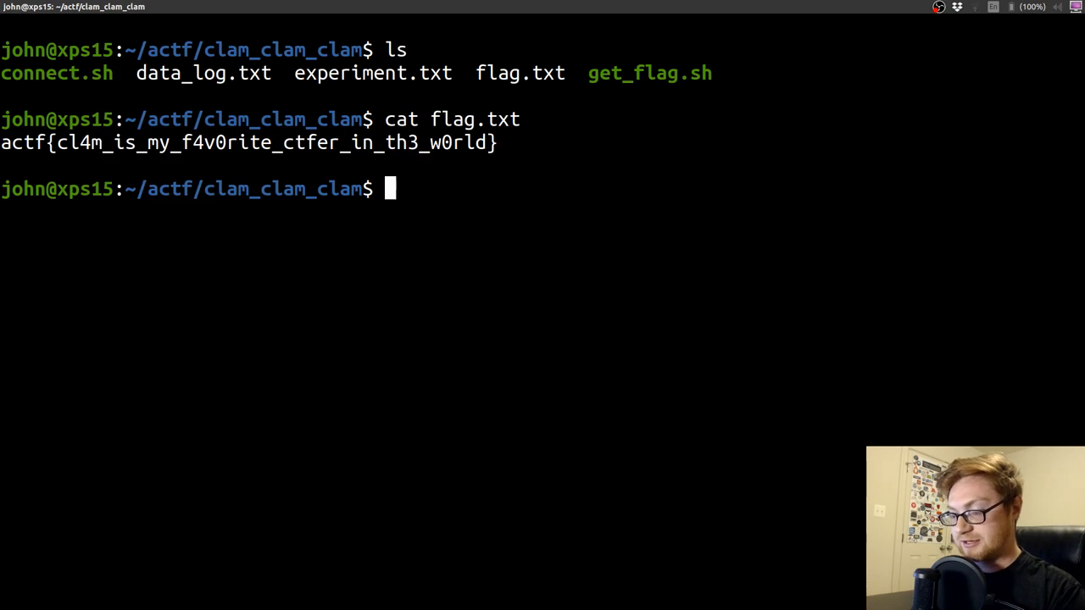
text(finish)
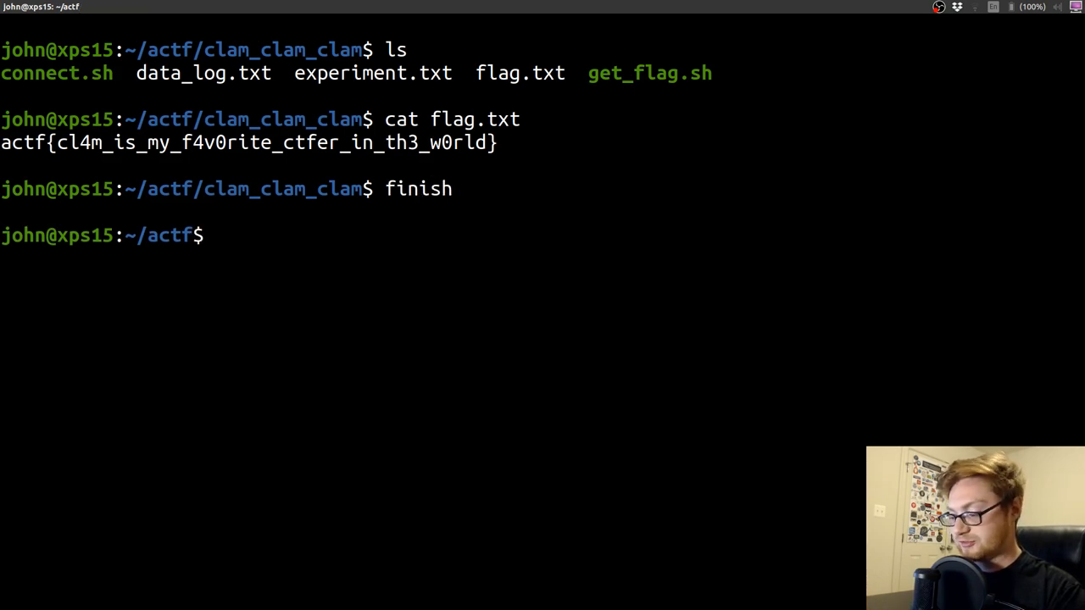
text(ls)
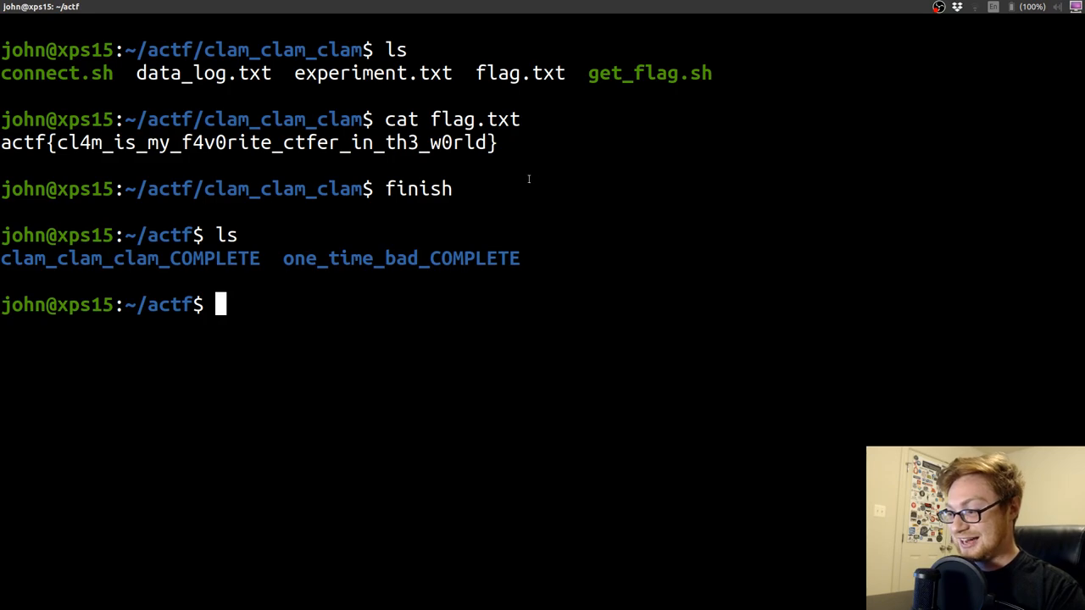
triple_click(246, 142)
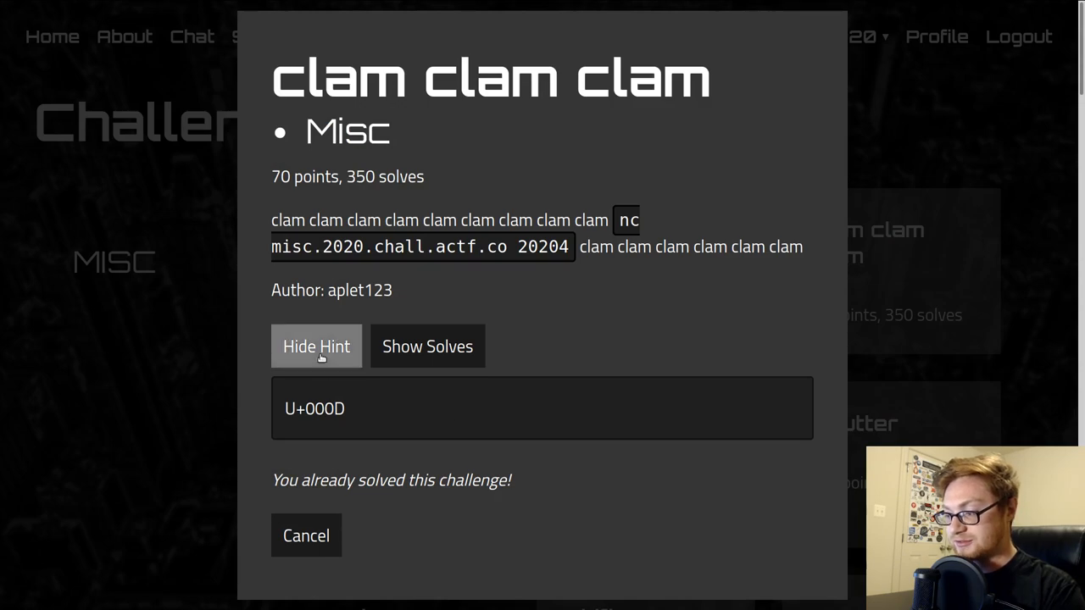
- Hide the clam clam clam hint and dismiss its challenge dialog, returning to the Misc grid
click(316, 346)
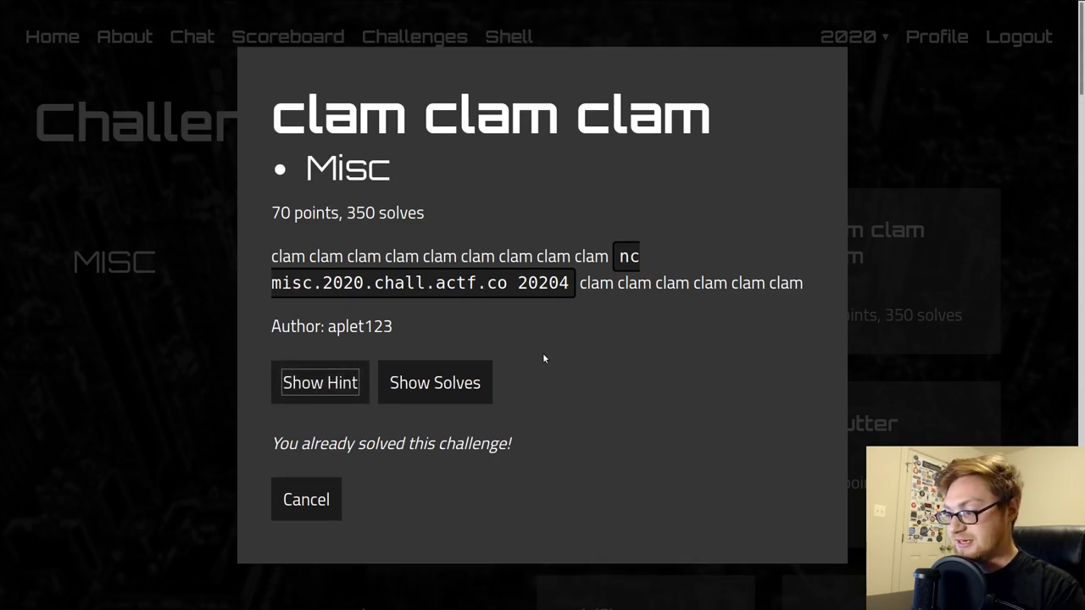
mouse_move(525, 370)
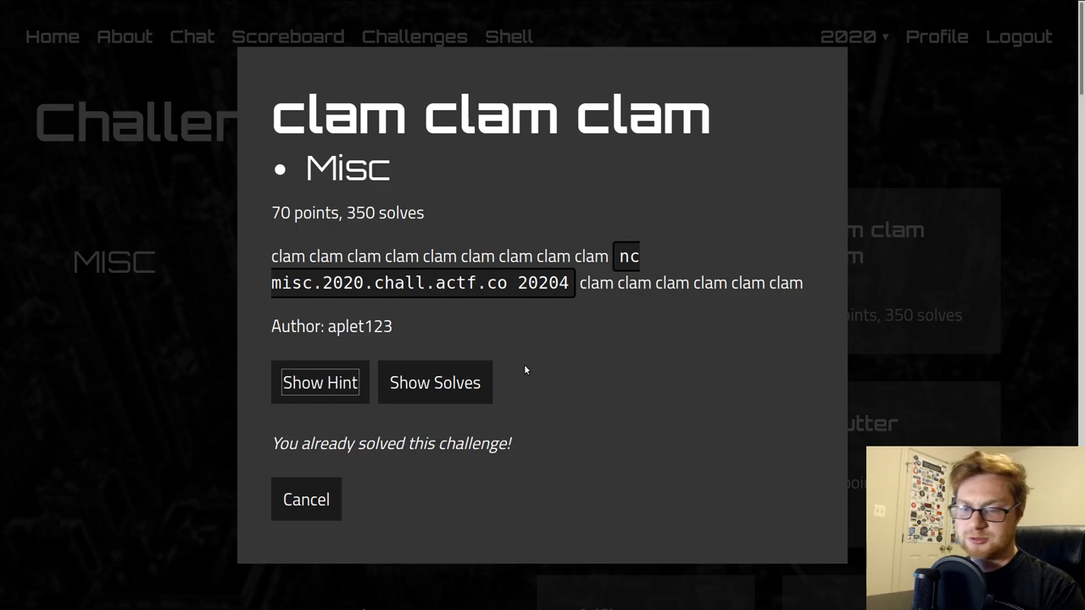
mouse_move(306, 499)
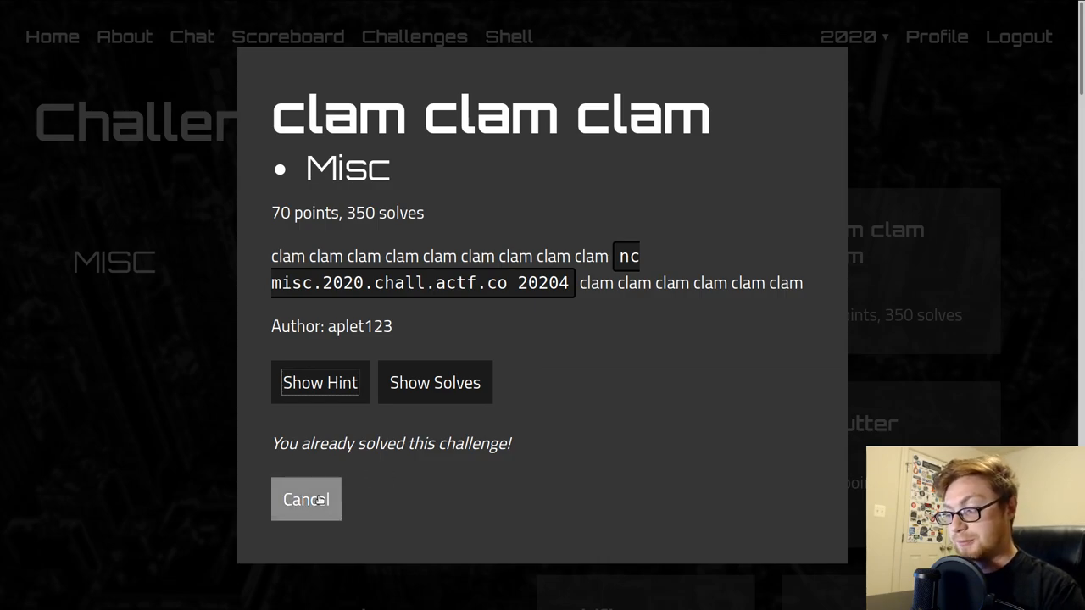
click(305, 499)
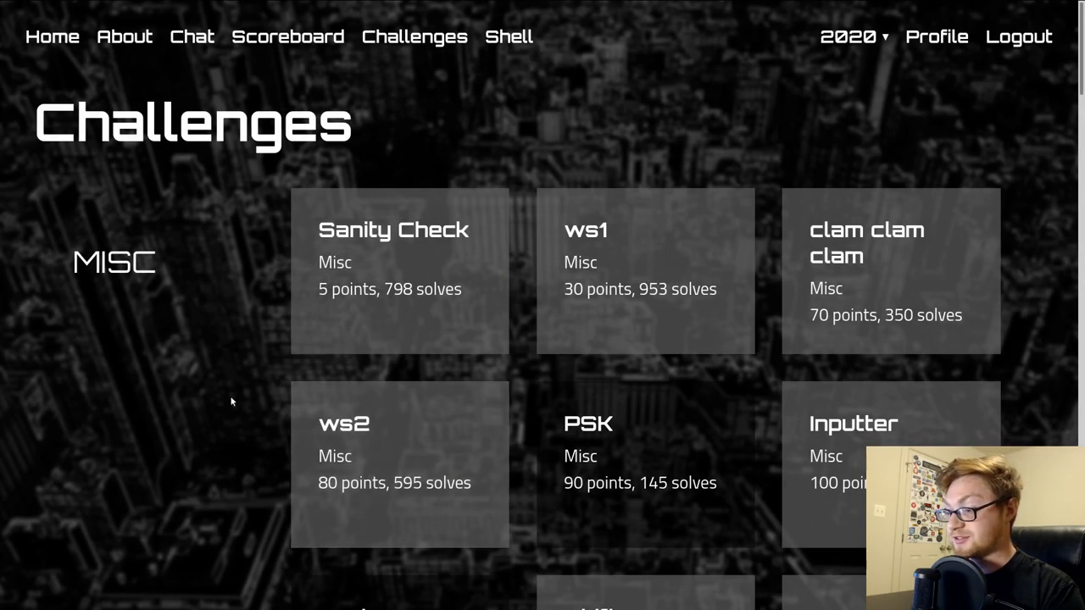